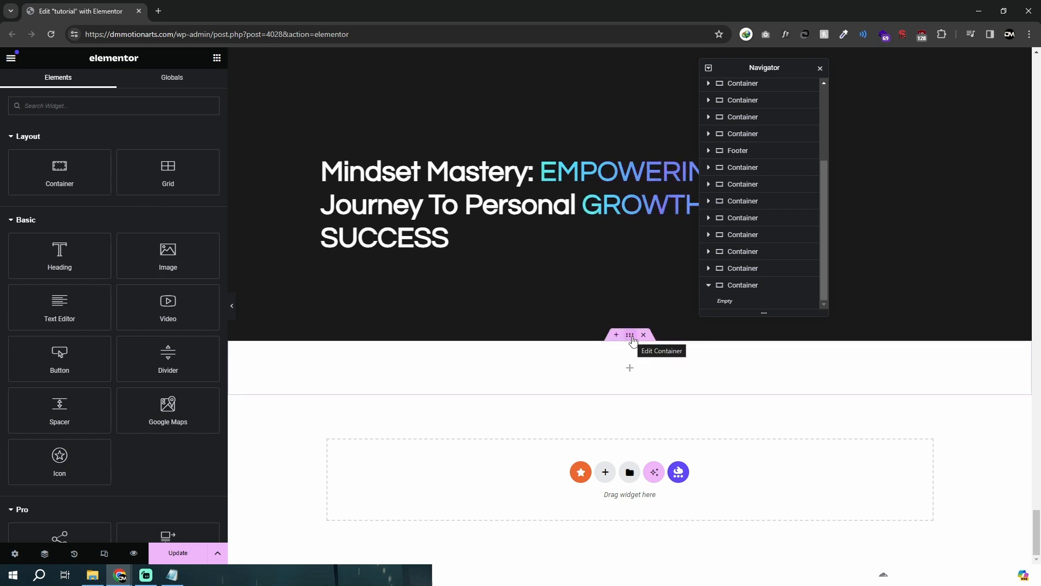
Keep the empty container at Full Width and drop a Video widget into it
left_click(628, 334)
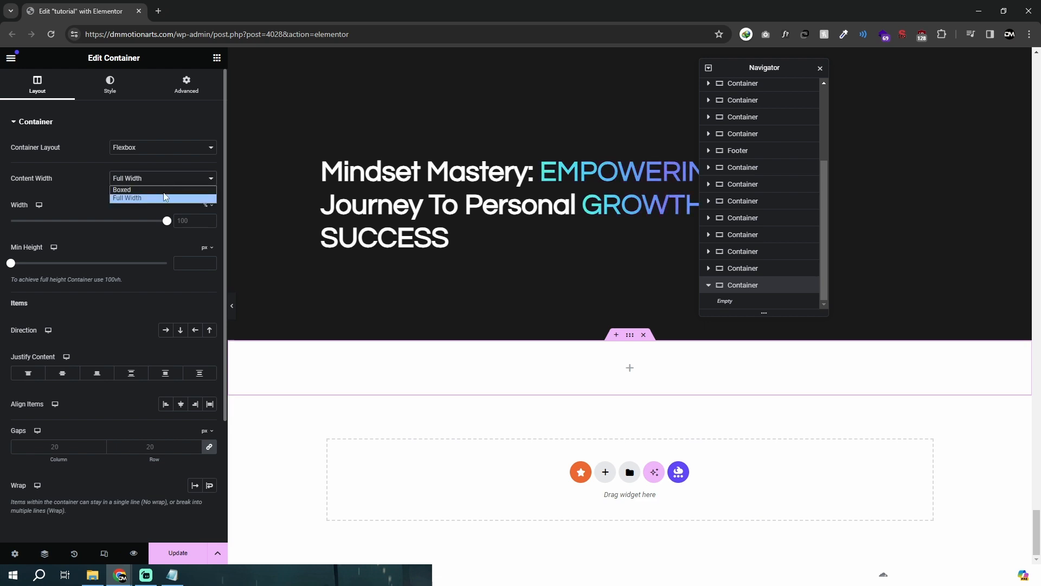
left_click(185, 85)
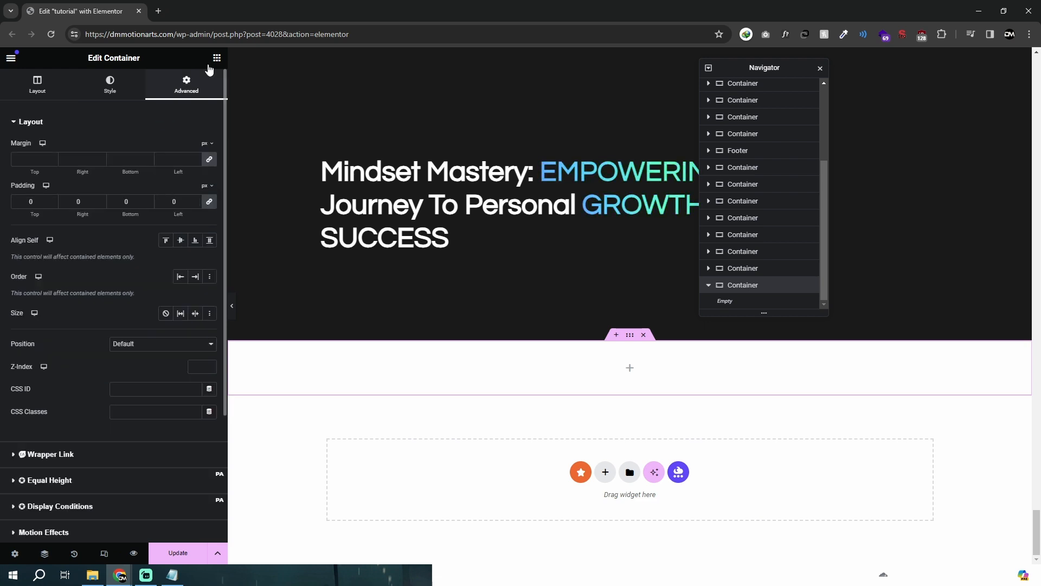
left_click(216, 58)
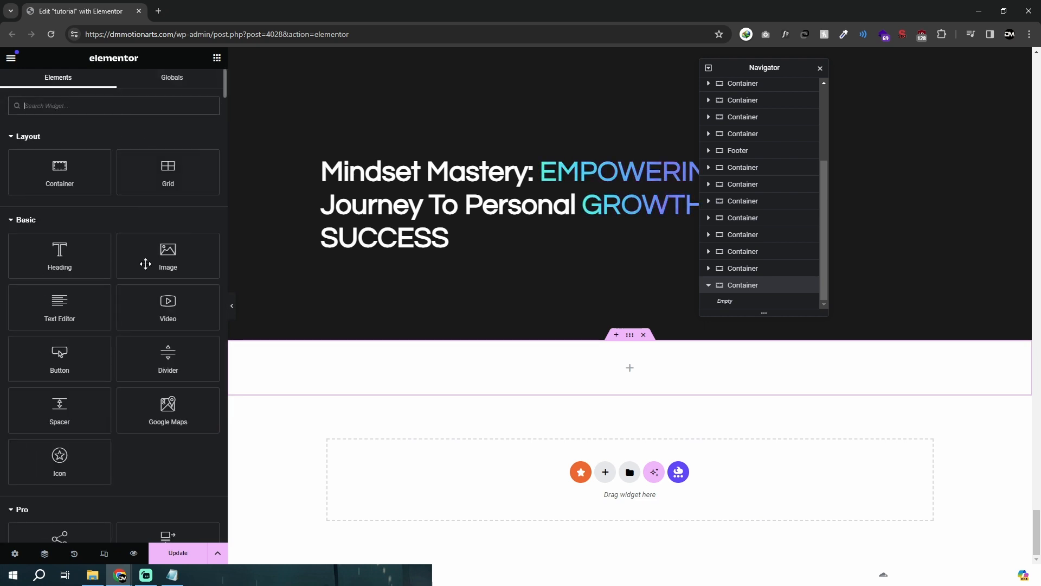
left_click_drag(167, 305, 611, 366)
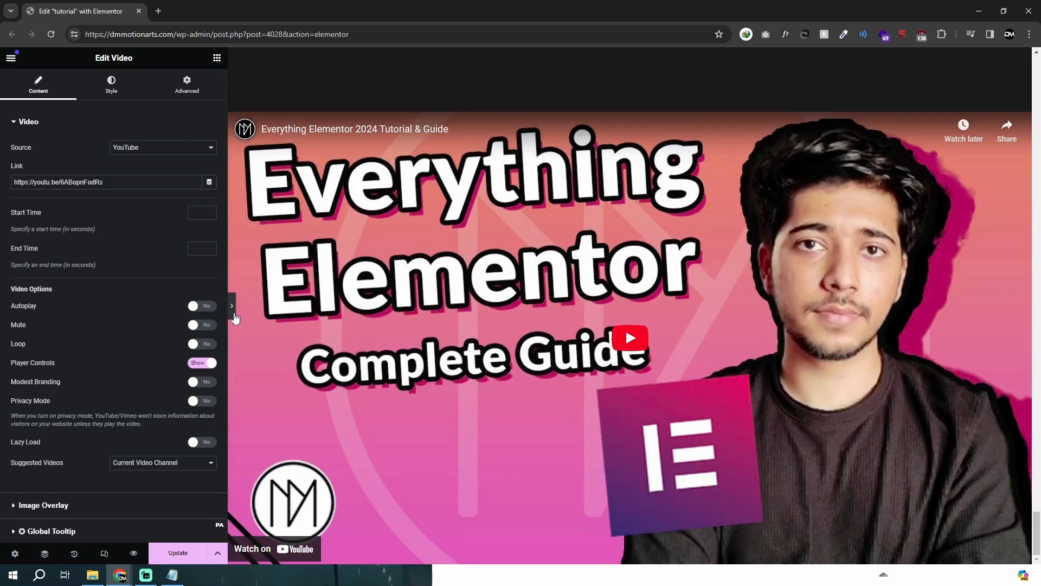
Preview the page full-width, then reach the Video widget's Advanced settings for Custom CSS
left_click(231, 306)
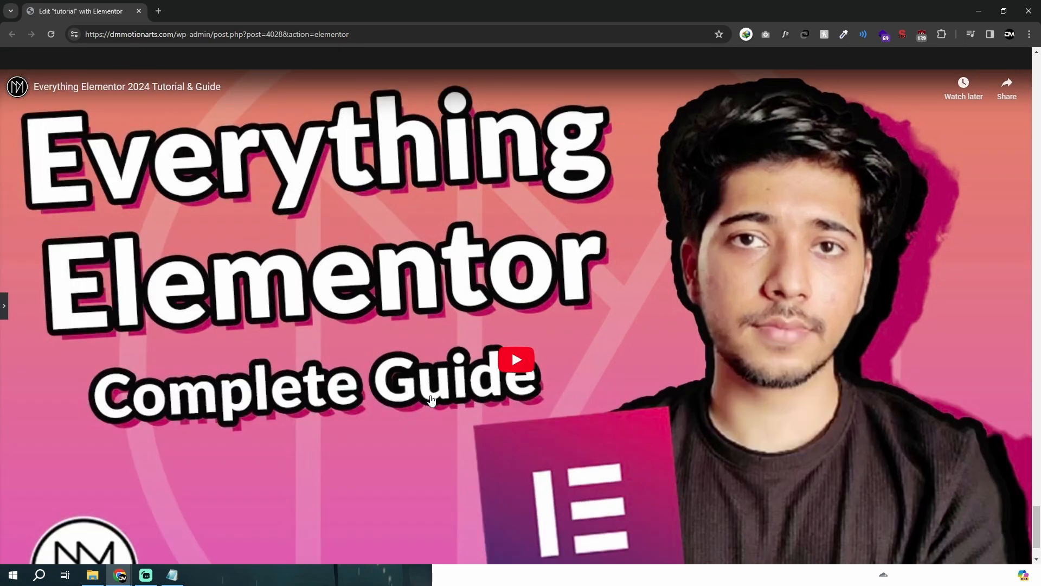
scroll("down", 3)
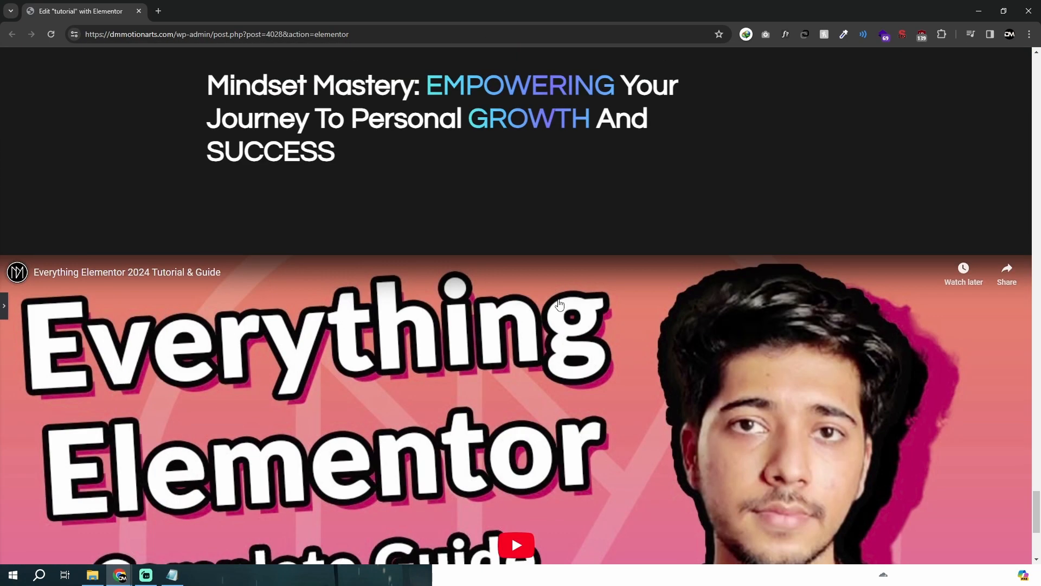
scroll("down", 3)
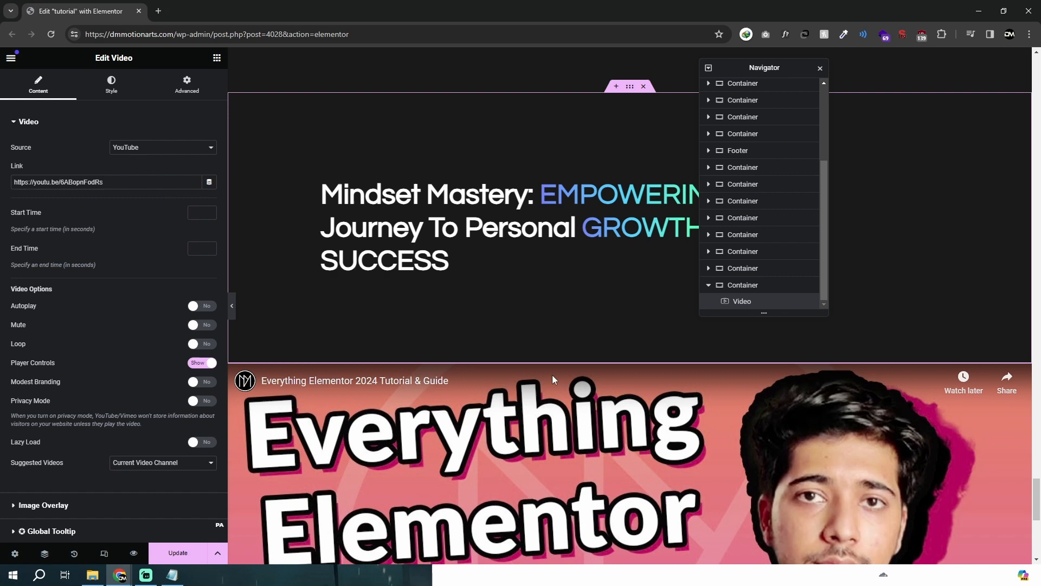
left_click(111, 85)
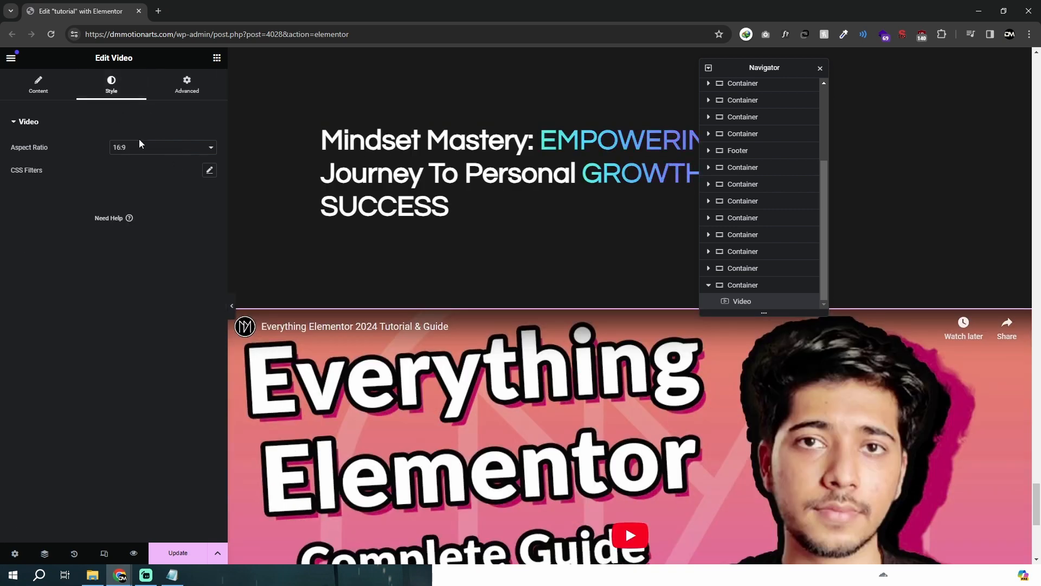
left_click(38, 85)
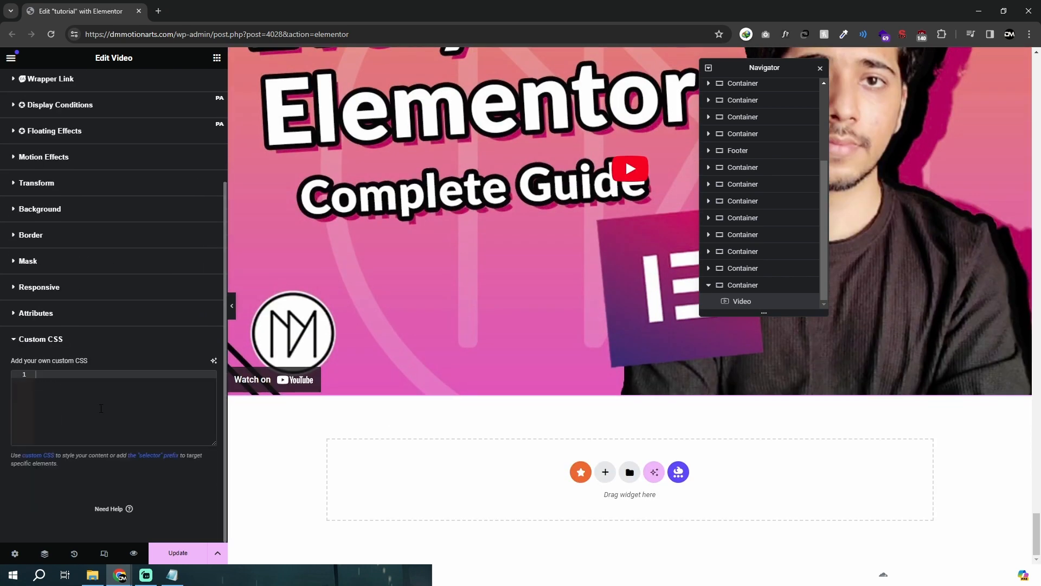
mouse_move(292, 383)
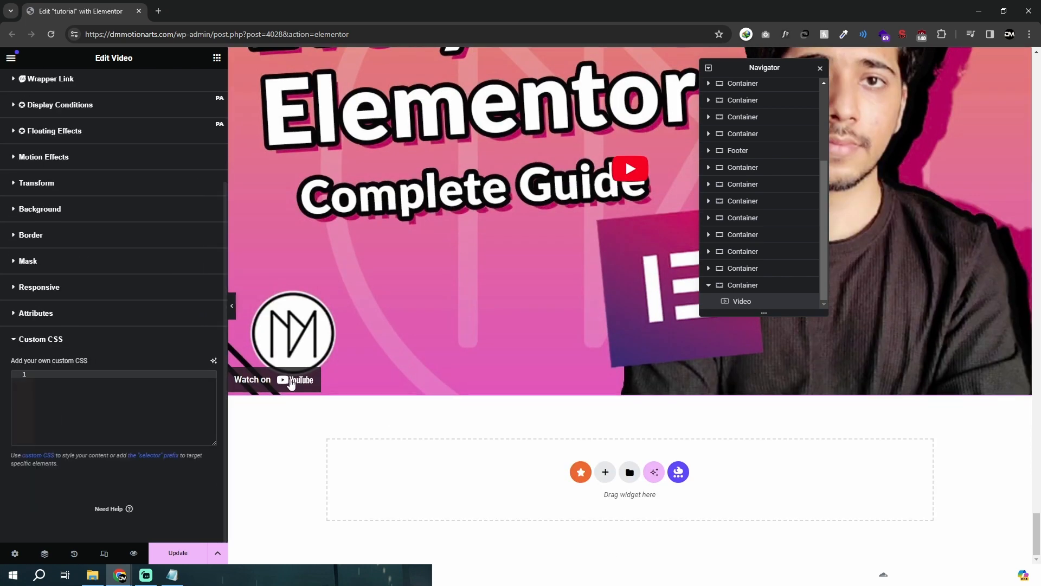
mouse_move(460, 340)
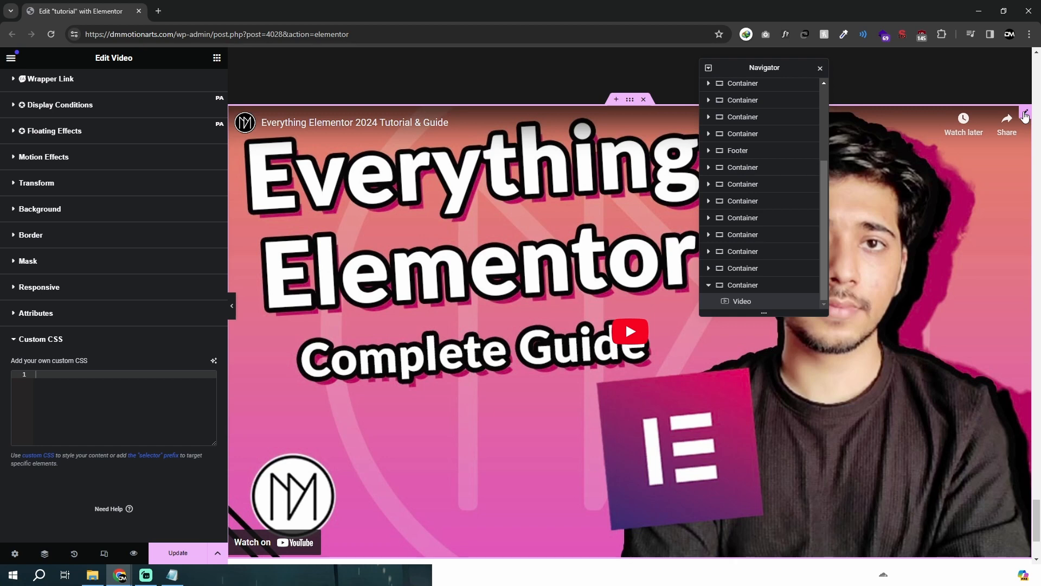
scroll("down", 3)
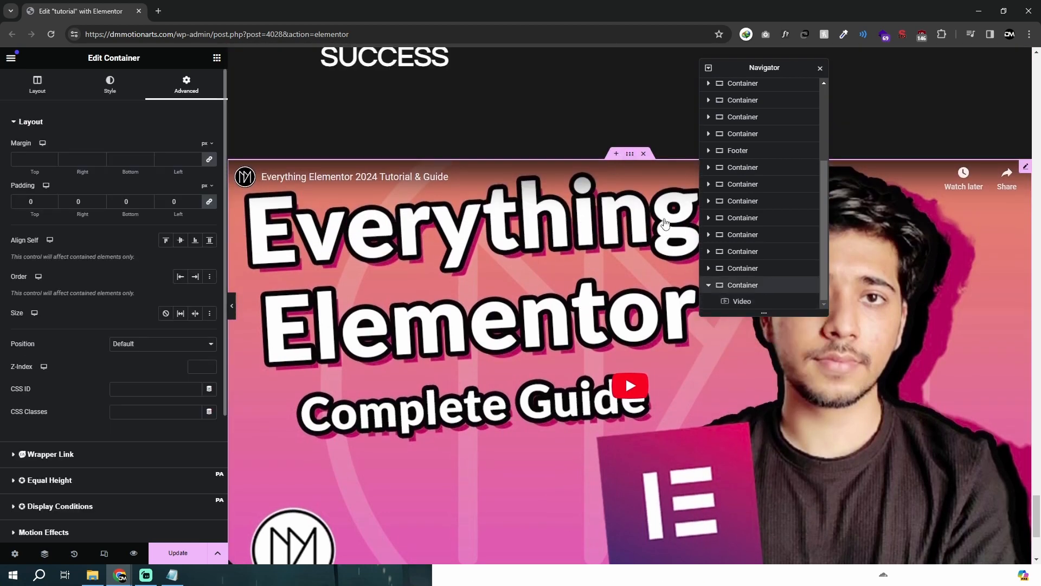
left_click(37, 85)
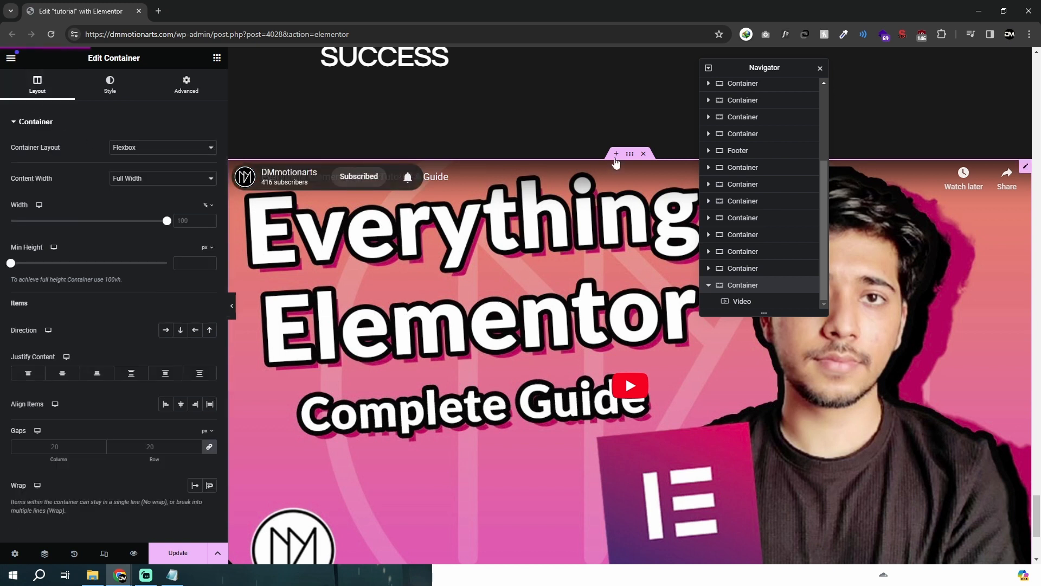
left_click_drag(11, 262, 47, 262)
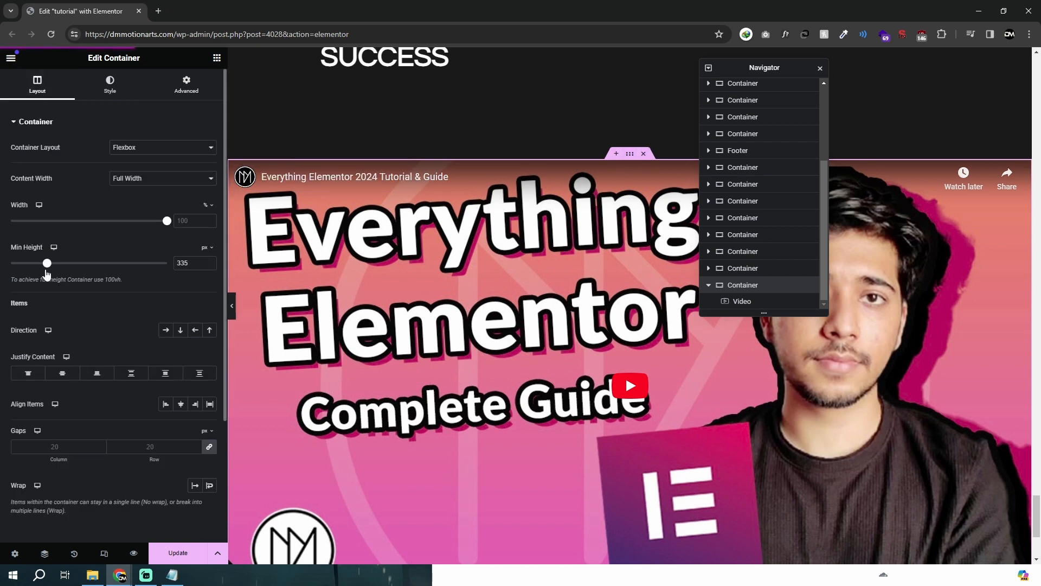
left_click_drag(46, 263, 11, 262)
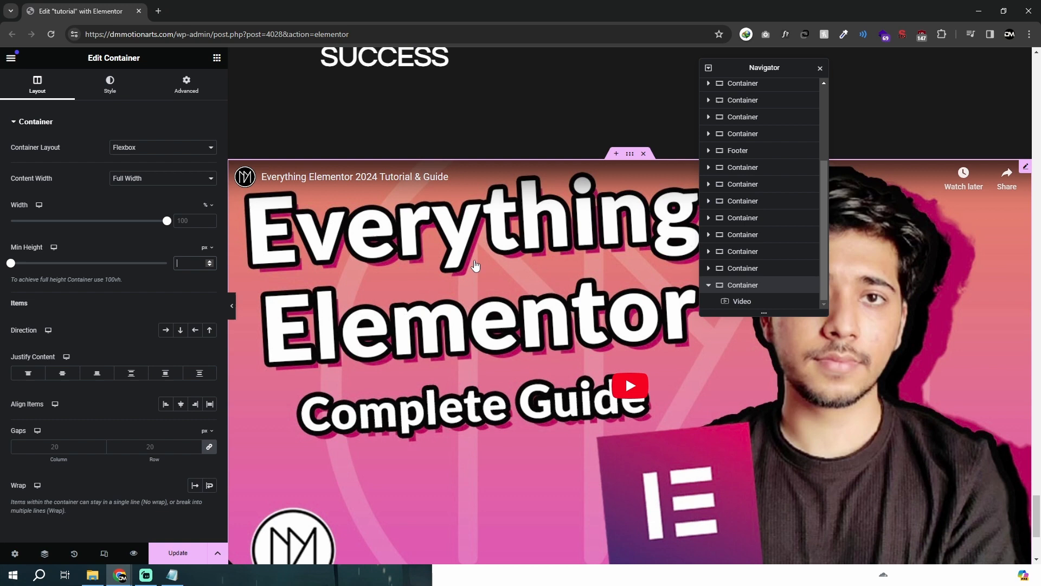
scroll("down", 3)
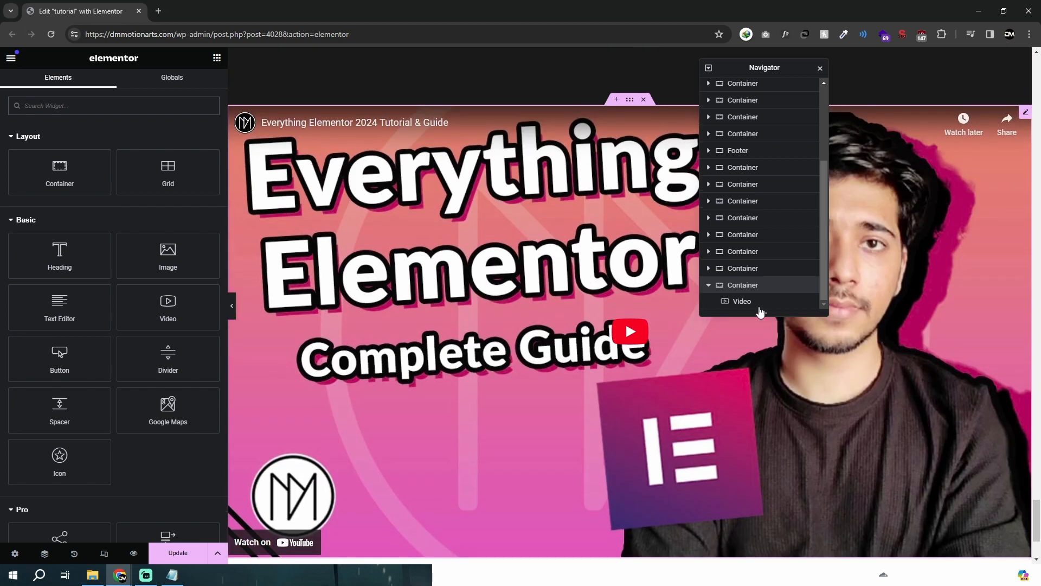
Scroll down the page to the area beneath the YouTube video
scroll("down", 3)
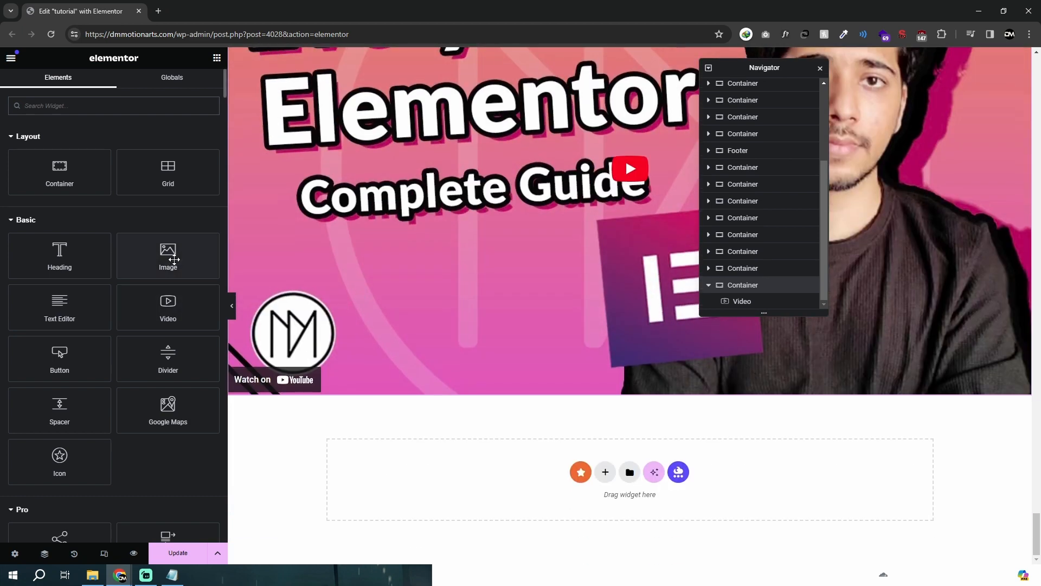
mouse_move(578, 466)
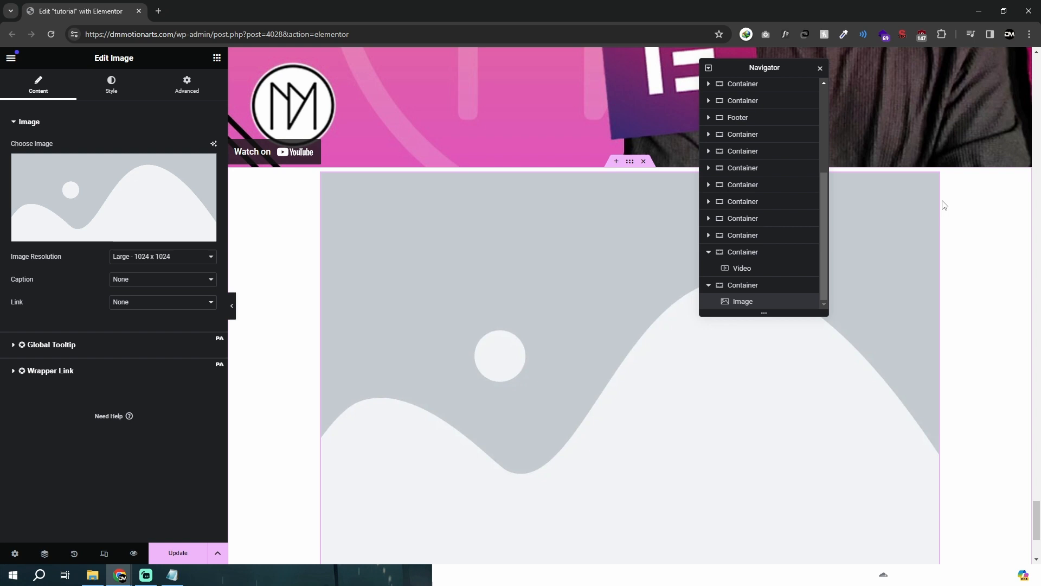
scroll("down", 3)
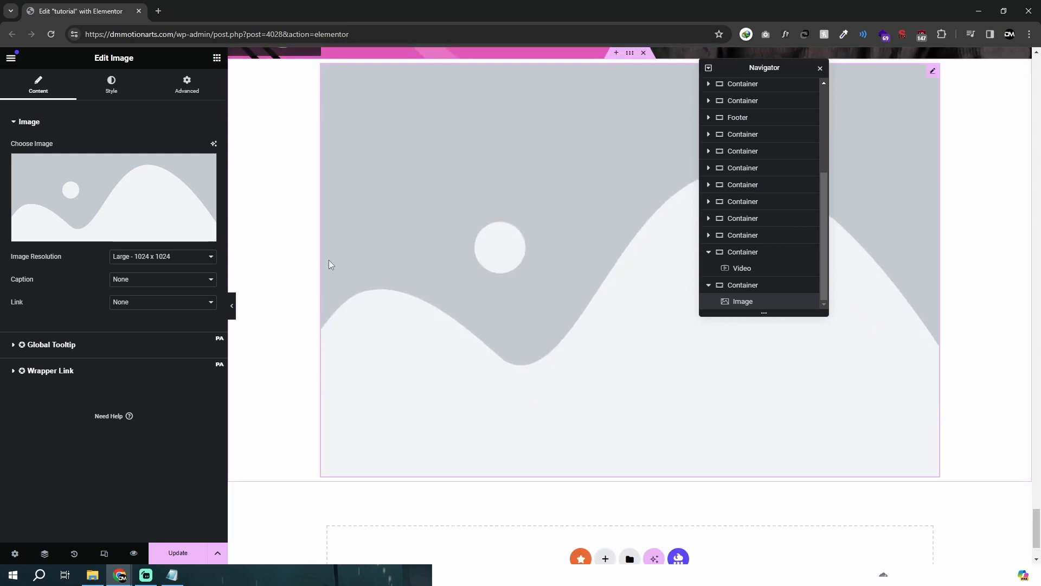
mouse_move(324, 232)
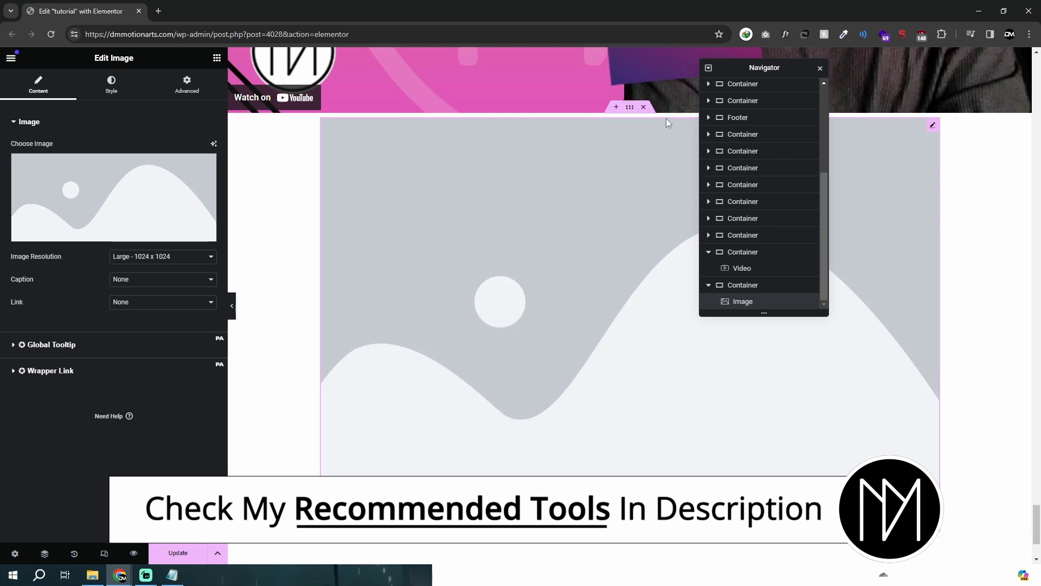
mouse_move(644, 118)
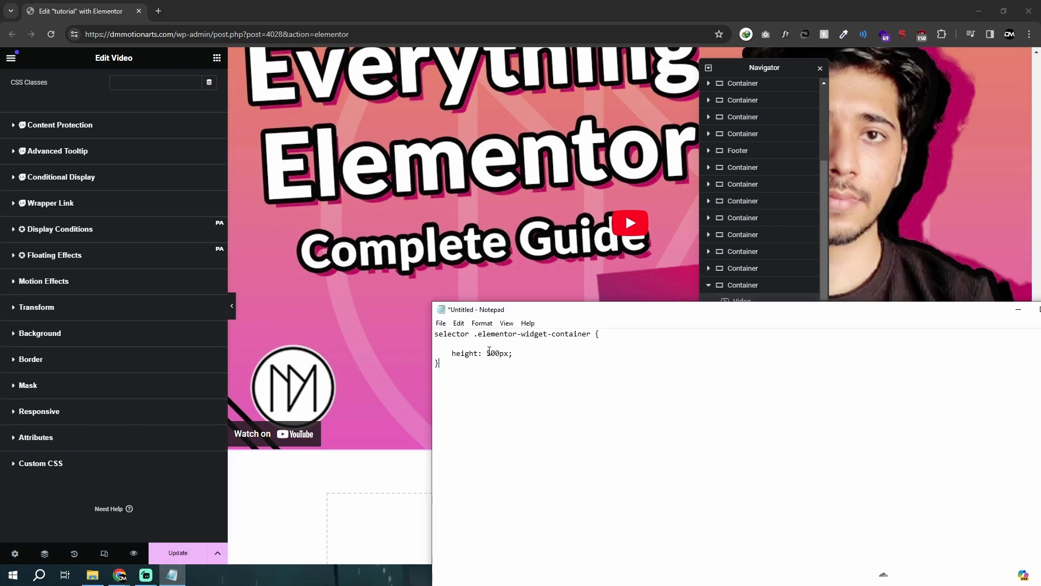
Set the widget-container height rule to 500px in Notepad and paste it into the video's Custom CSS
type("500")
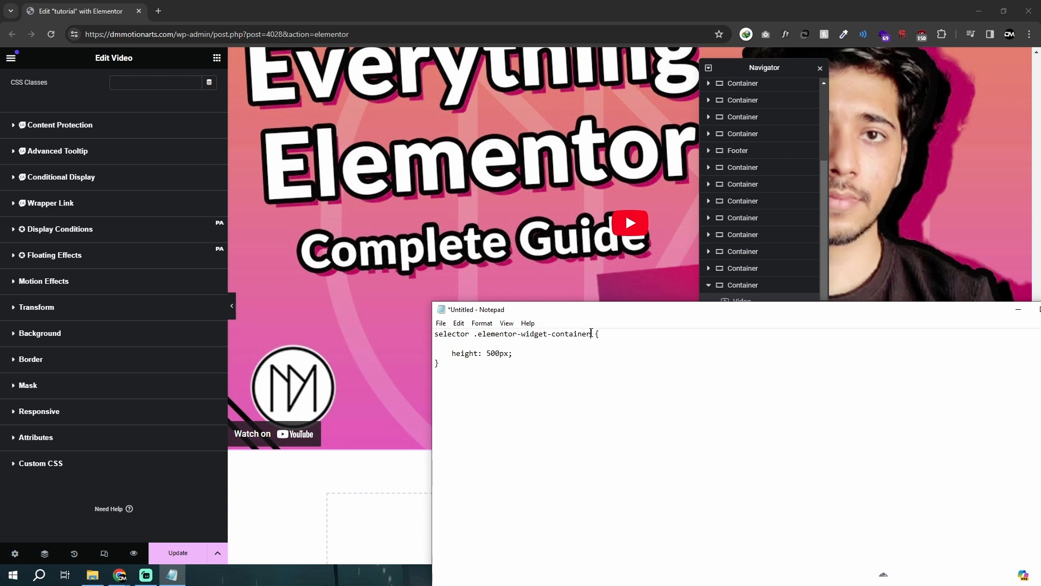
double_click(451, 334)
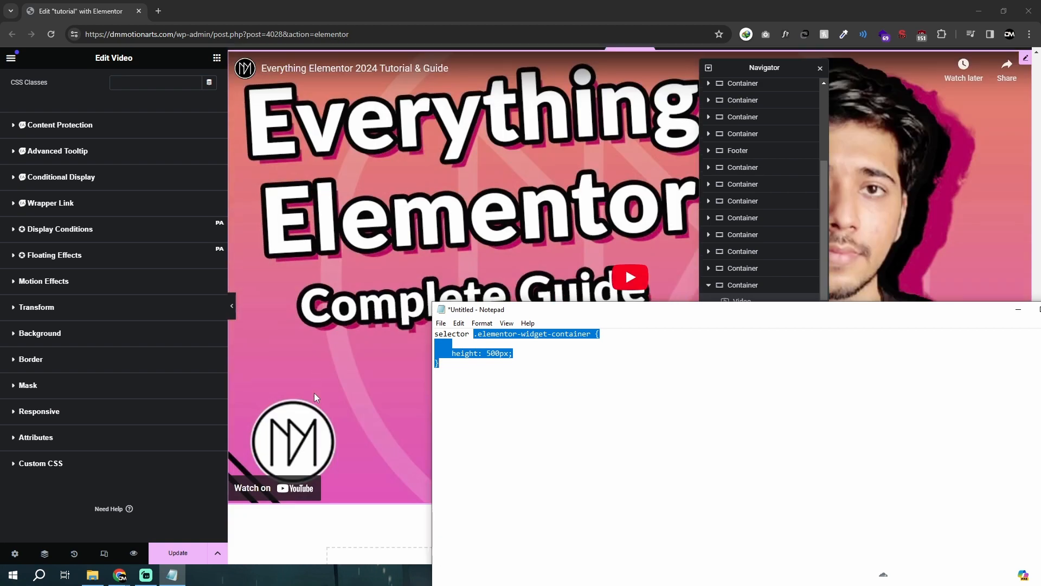
left_click(554, 342)
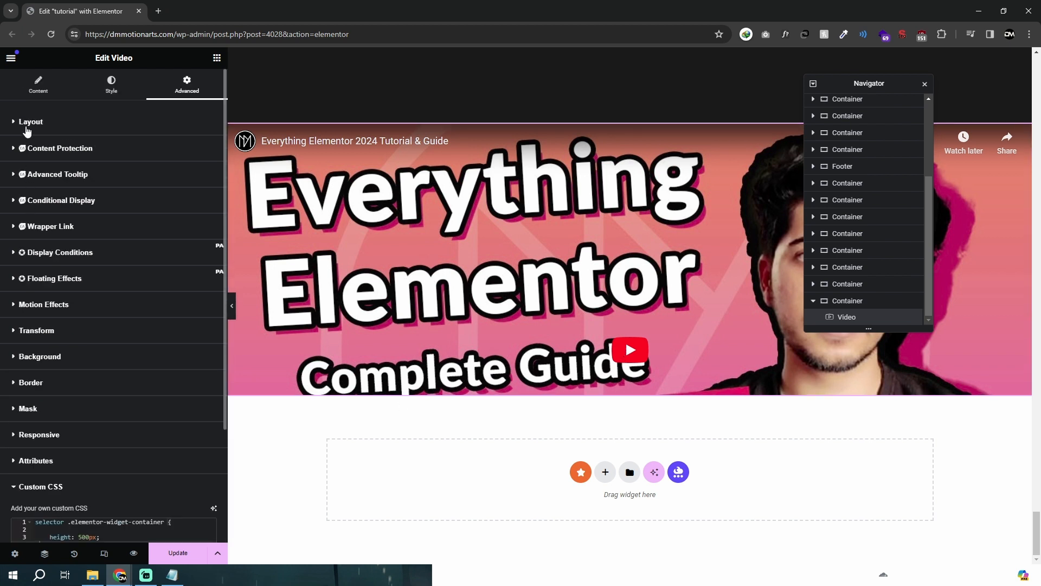
Enable Image Overlay with the masked carnival figures image and switch on Lightbox
left_click(38, 84)
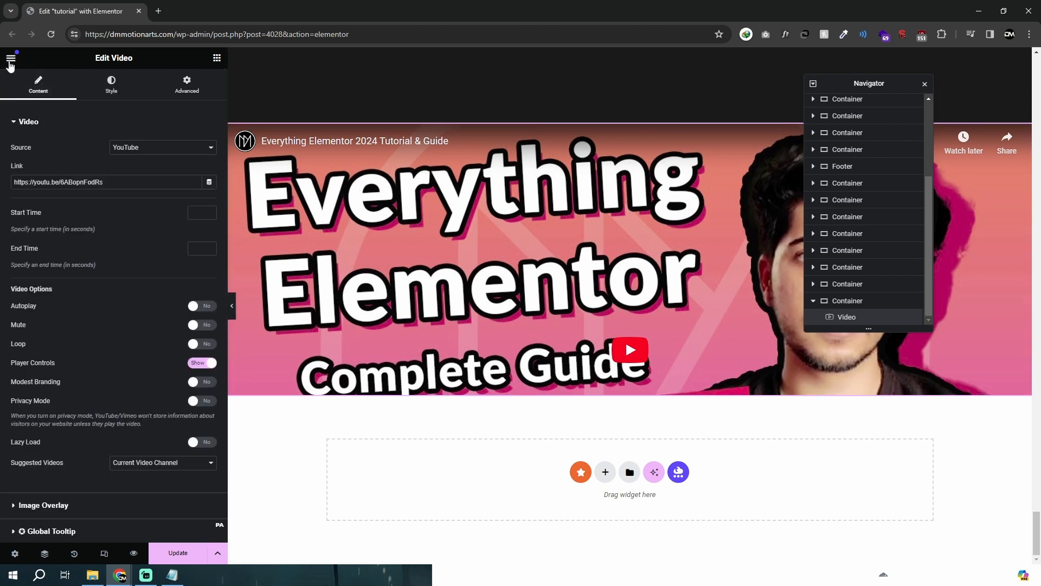
left_click(11, 57)
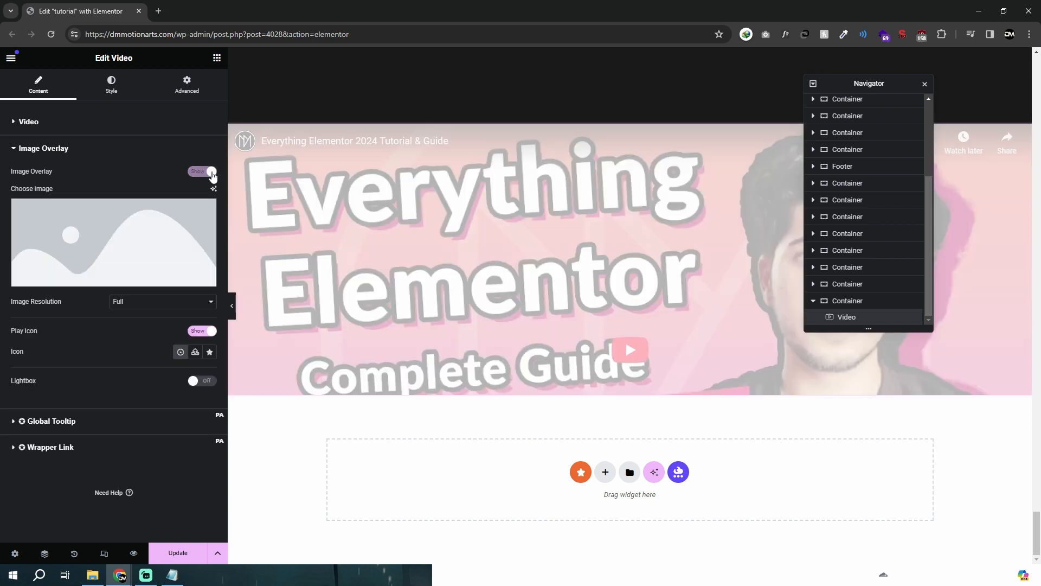
left_click(113, 243)
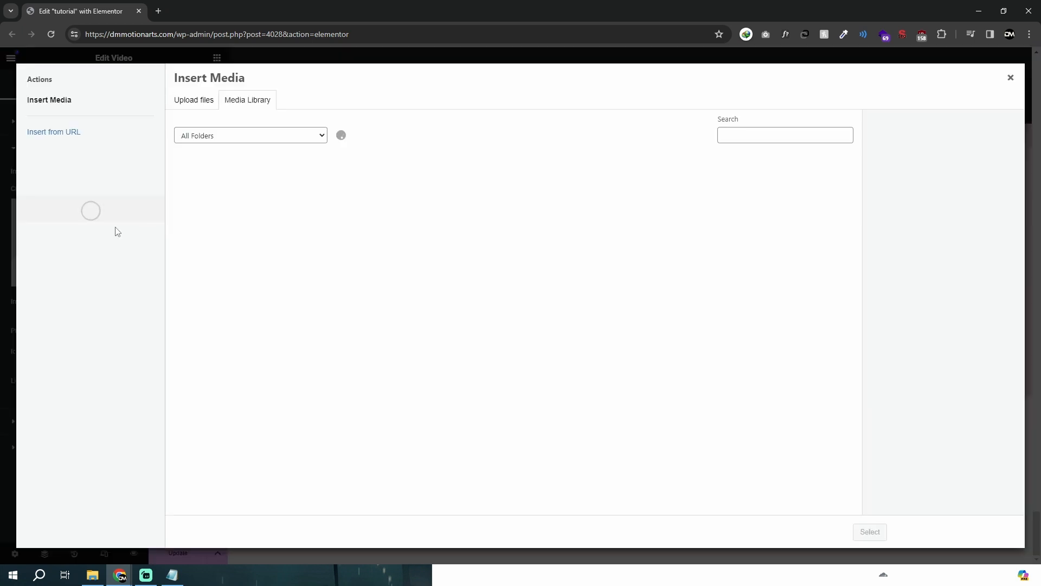
mouse_move(1010, 78)
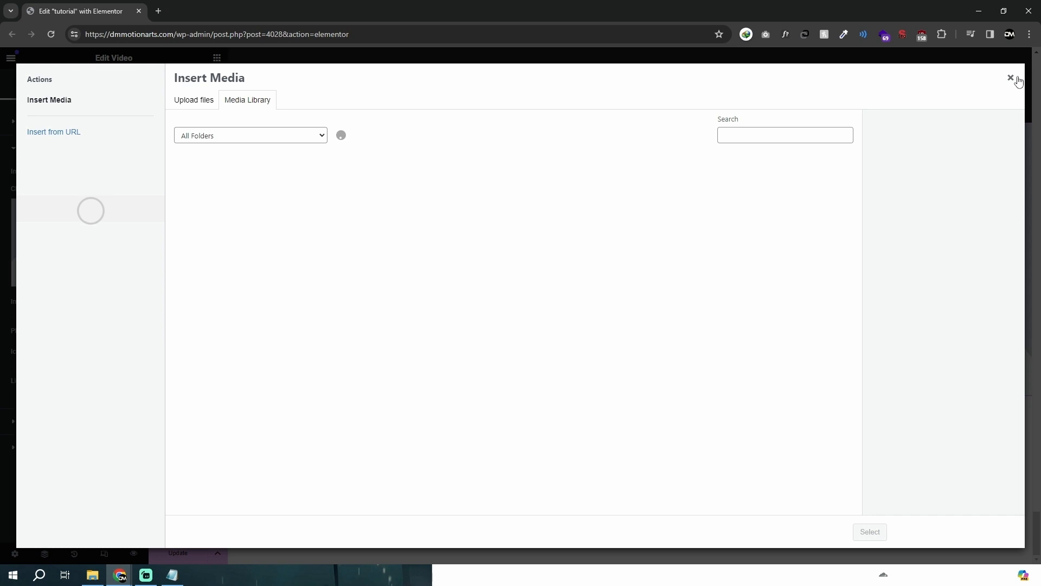
left_click(1011, 79)
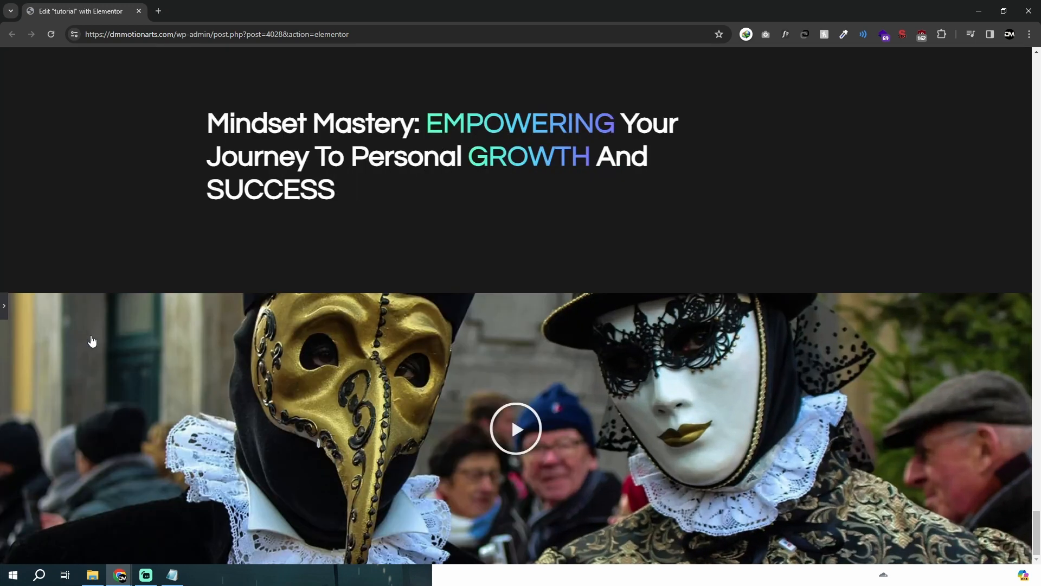
mouse_move(599, 416)
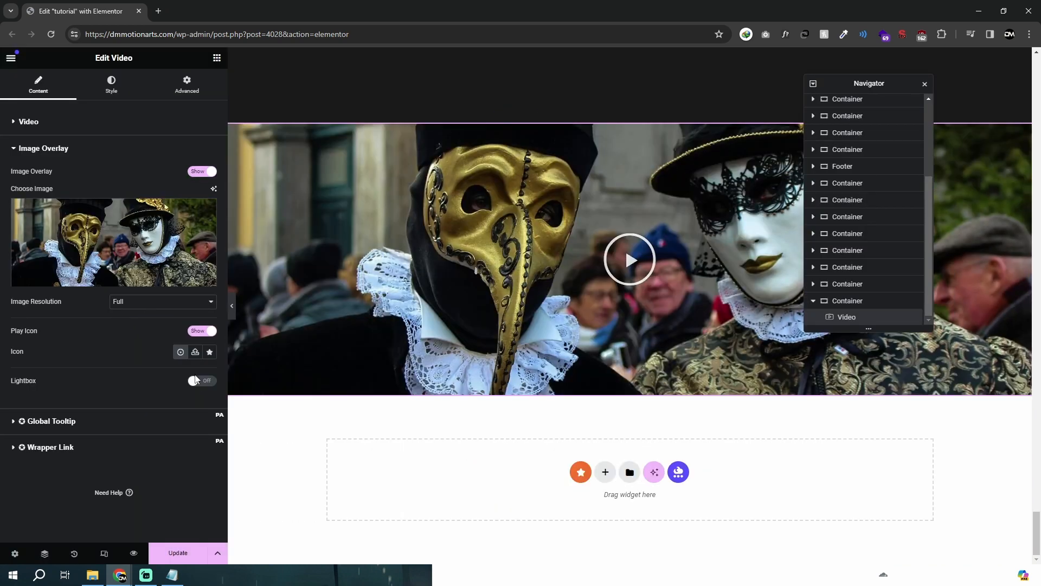
left_click(201, 380)
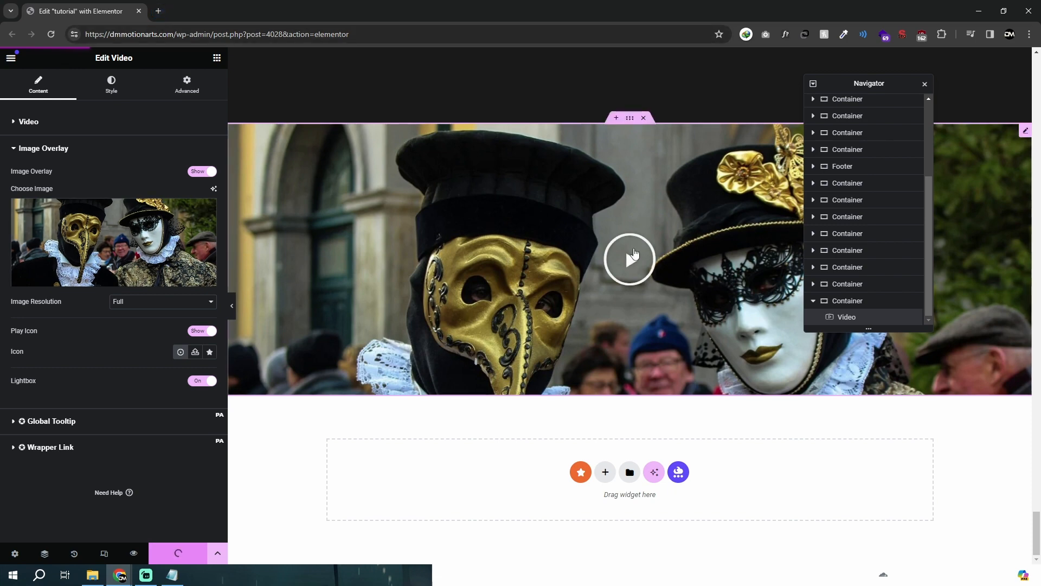
Expand the Video section to show the source settings again
left_click(629, 258)
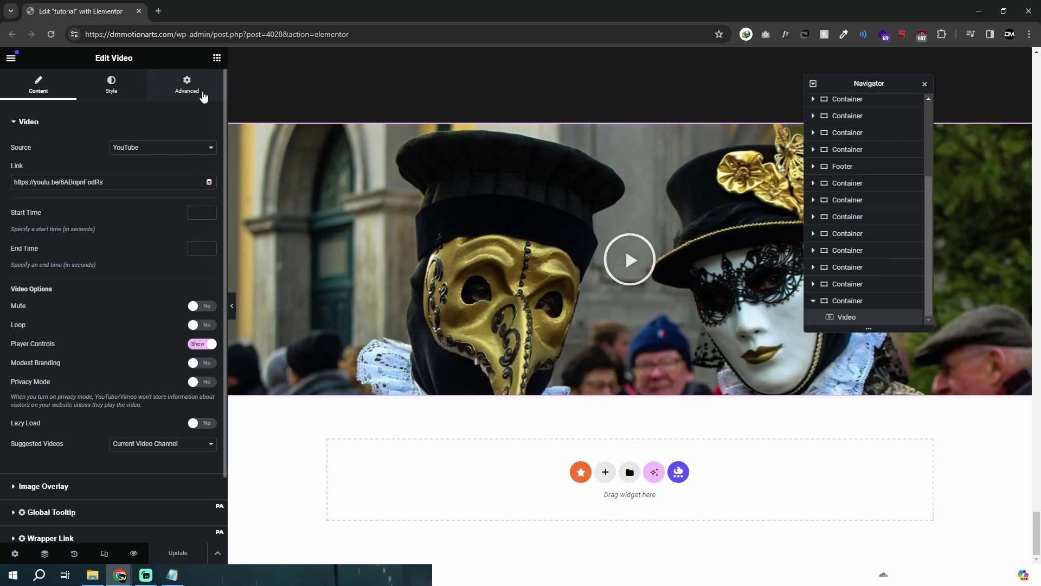
Place an Image widget on the canvas below the video
left_click(186, 84)
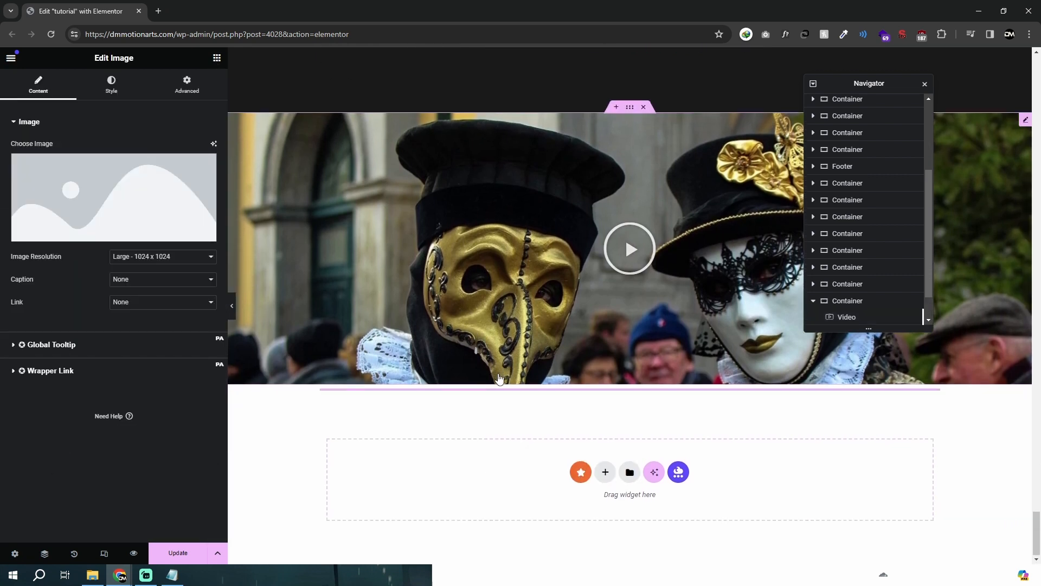
Enter a height rule in the placeholder image widget's Custom CSS
scroll("down", 3)
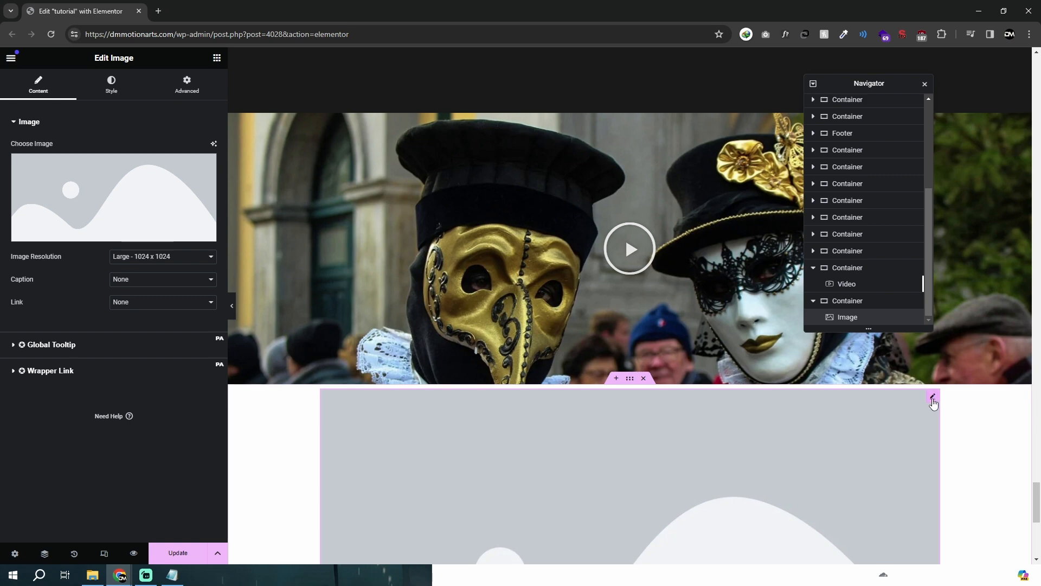
scroll("down", 3)
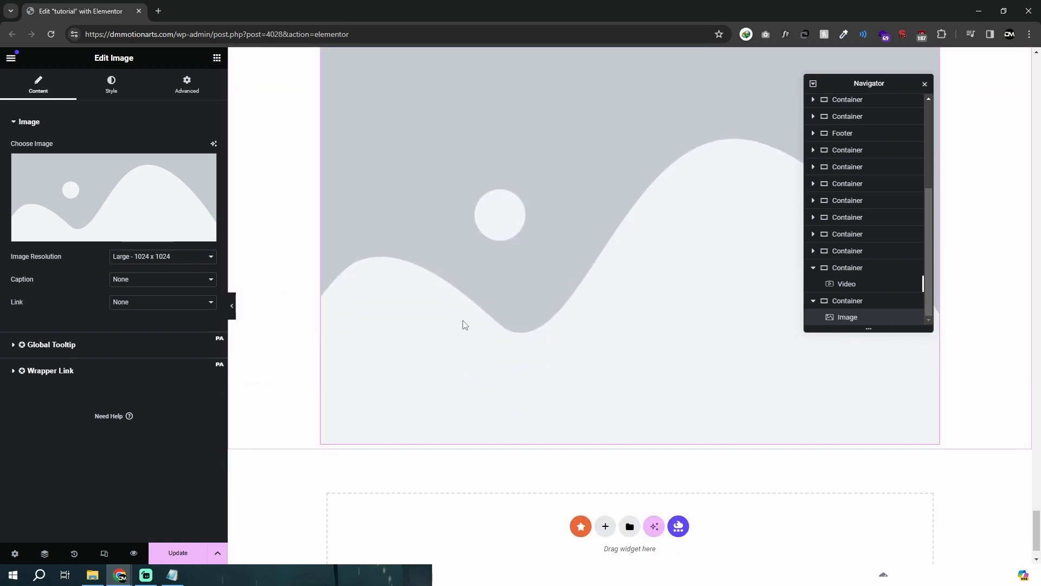
left_click(187, 84)
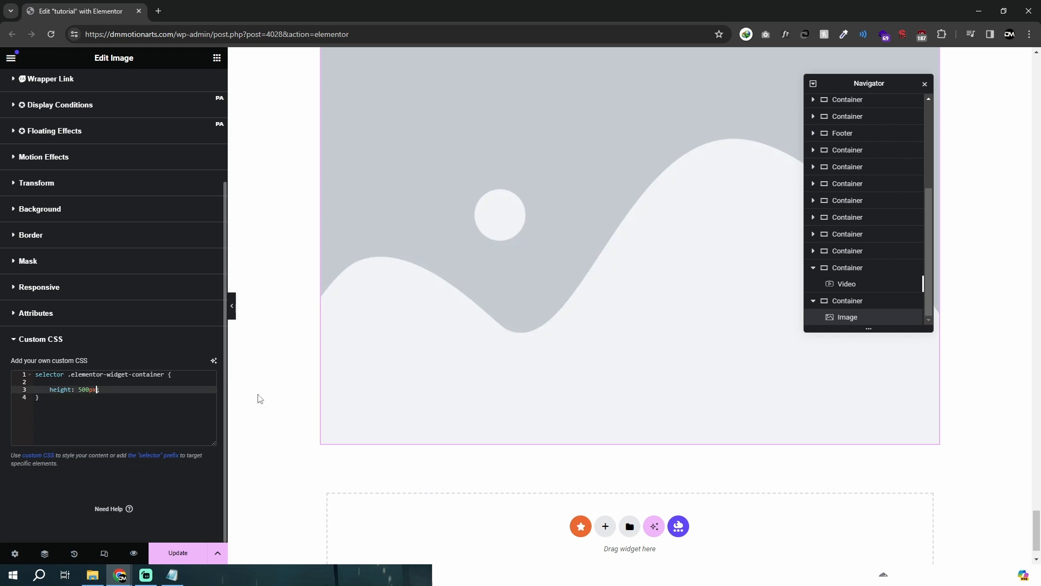
type("!important")
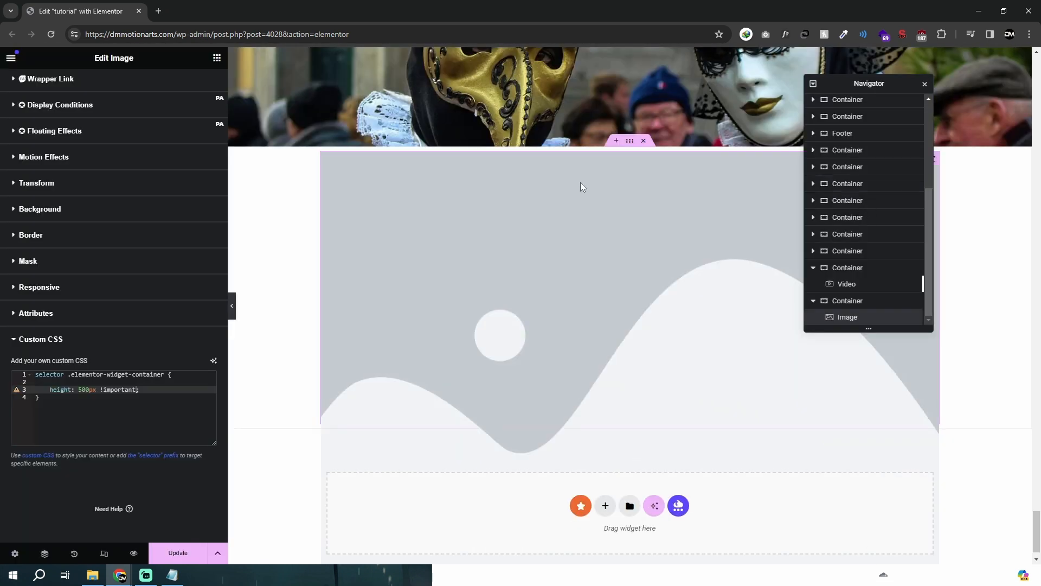
mouse_move(864, 167)
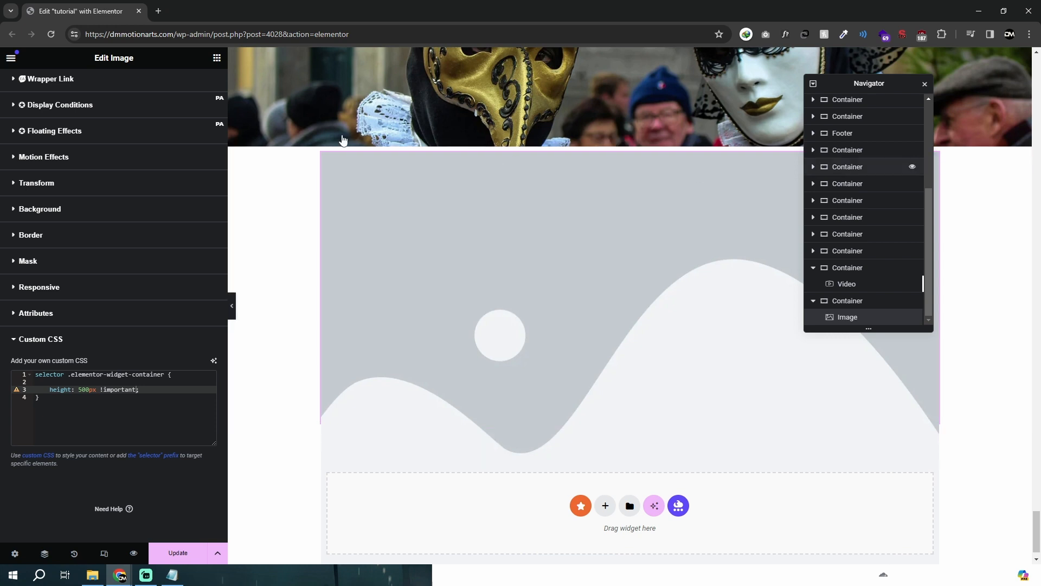
Set the image widget's Layout Width to Custom at about a fifth of the row
left_click(186, 85)
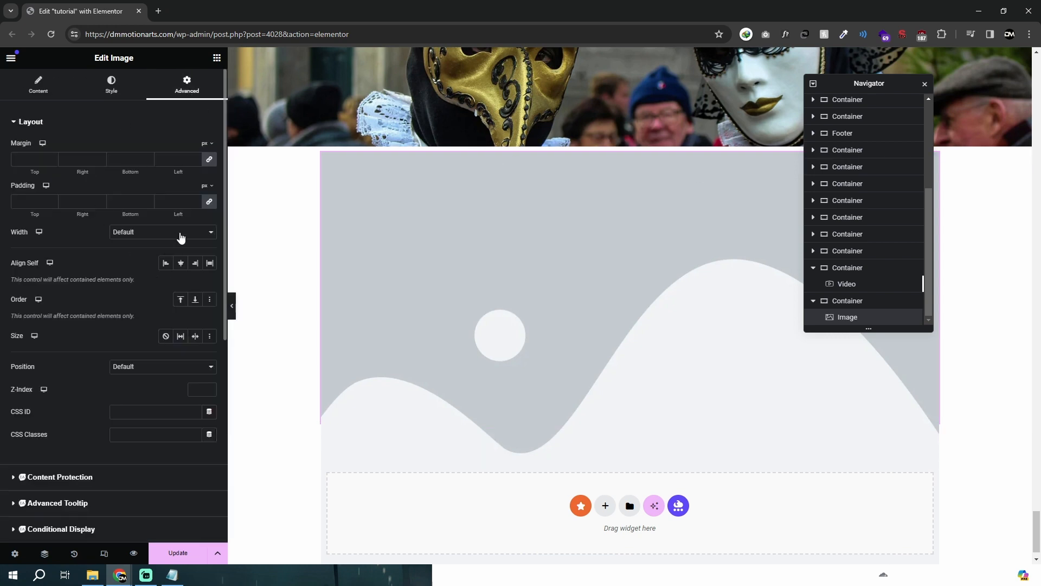
left_click(162, 231)
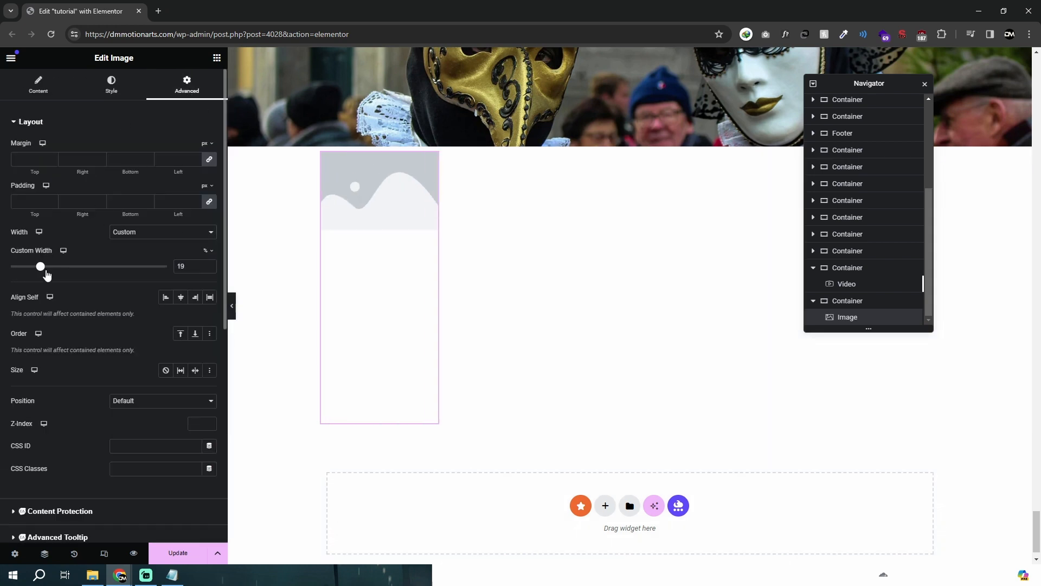
left_click_drag(39, 267, 69, 267)
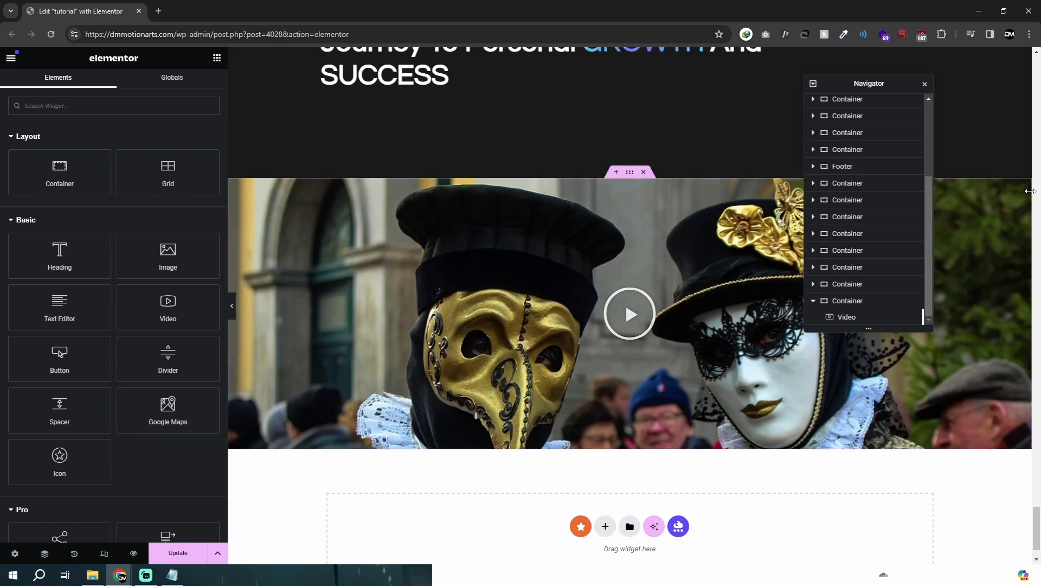
Enter dmVideo in the video's CSS Classes and start a .dmVideo rule
left_click(846, 316)
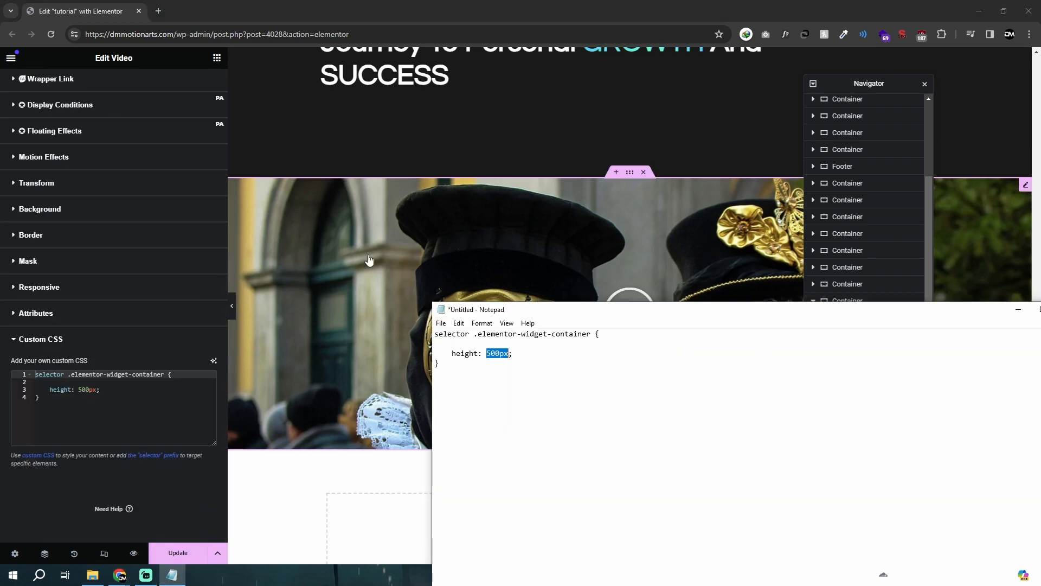
double_click(452, 334)
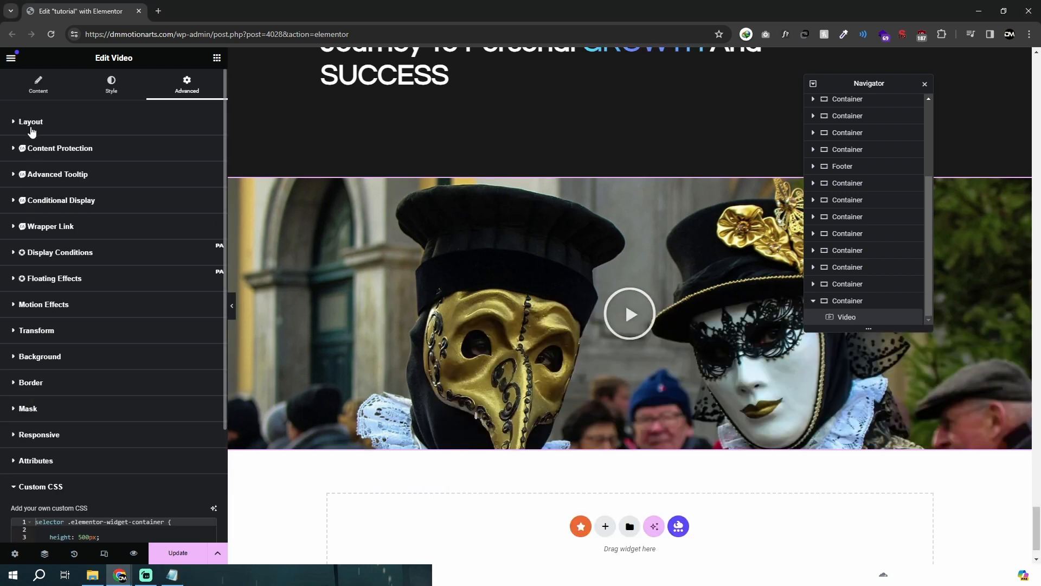
left_click(31, 121)
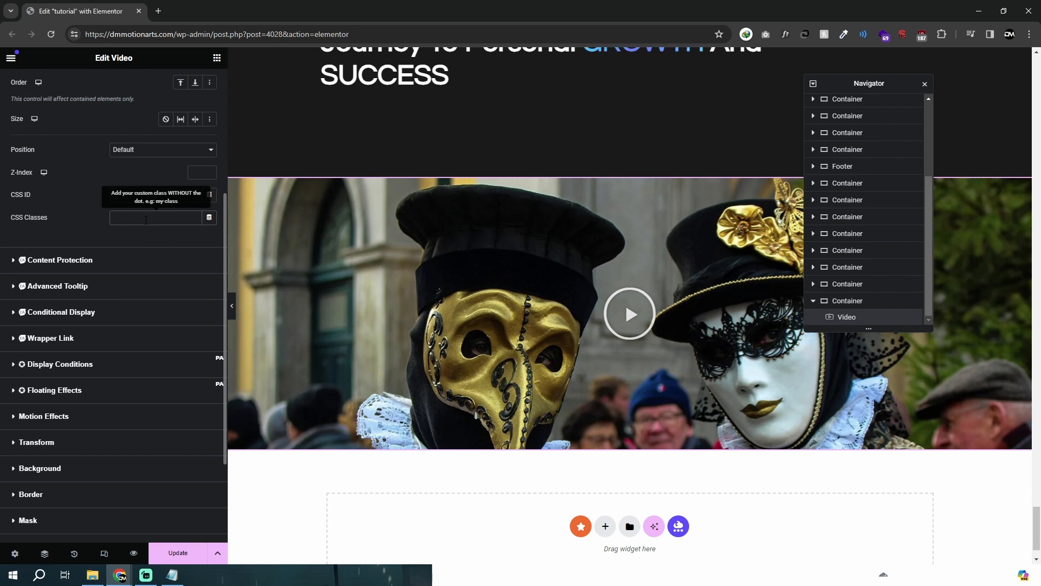
type("dmVideo")
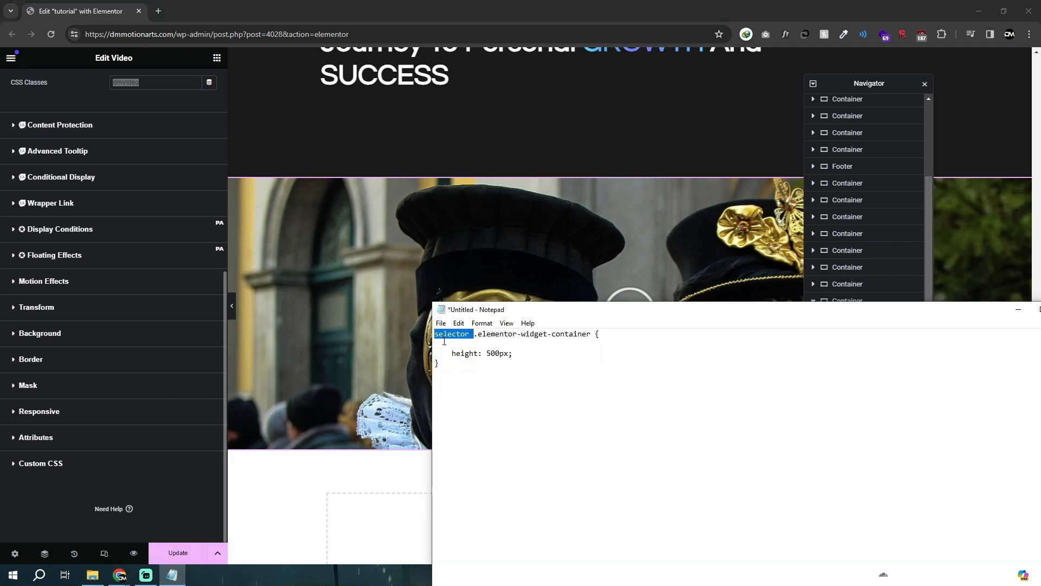
type(".dmVideo")
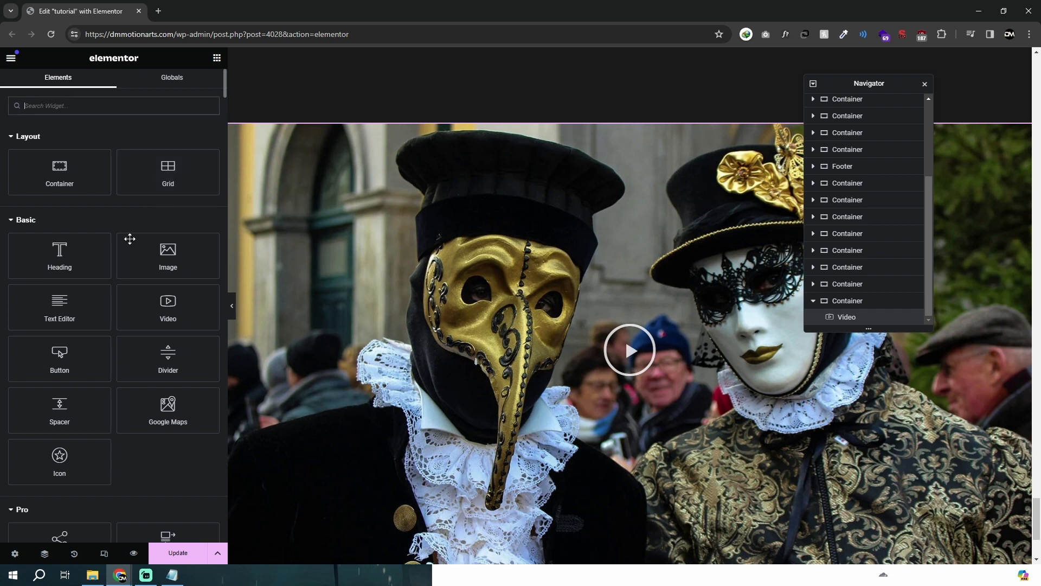
Find the HTML widget and begin a <style> block setting .dmVideo .elementor-widget-container to 500px height
type("html")
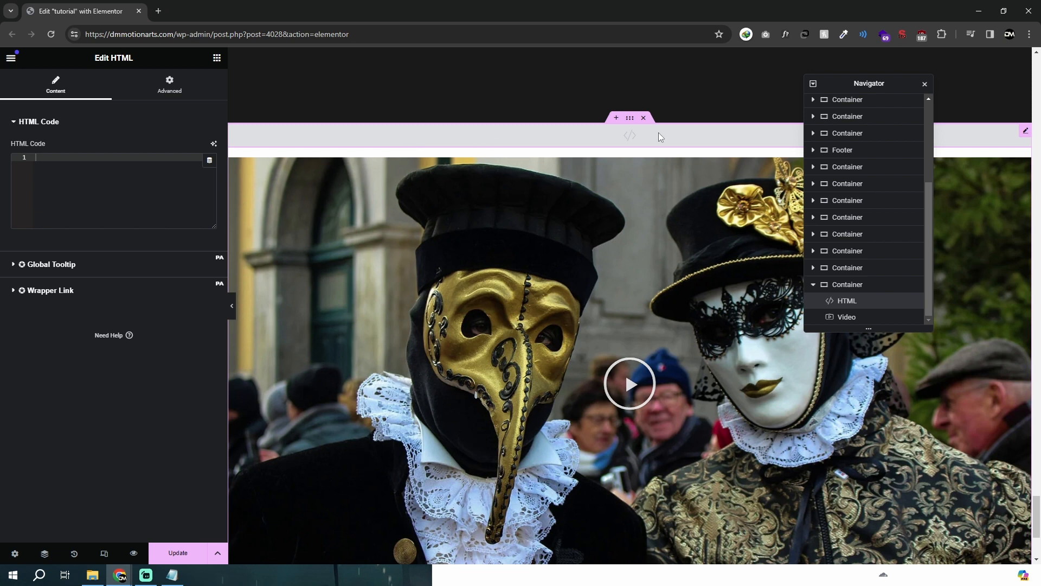
left_click(109, 187)
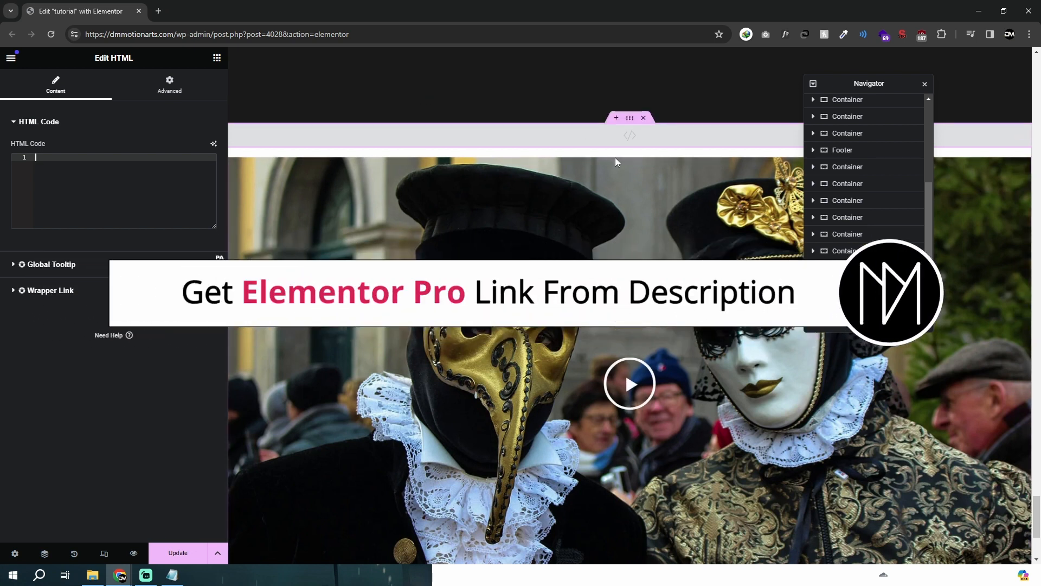
mouse_move(546, 187)
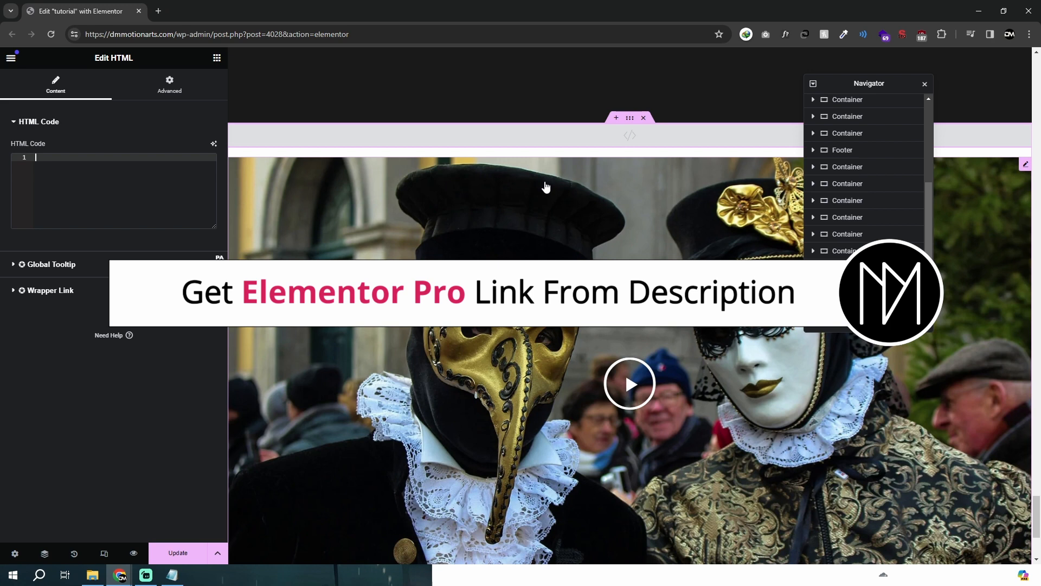
type("<style>")
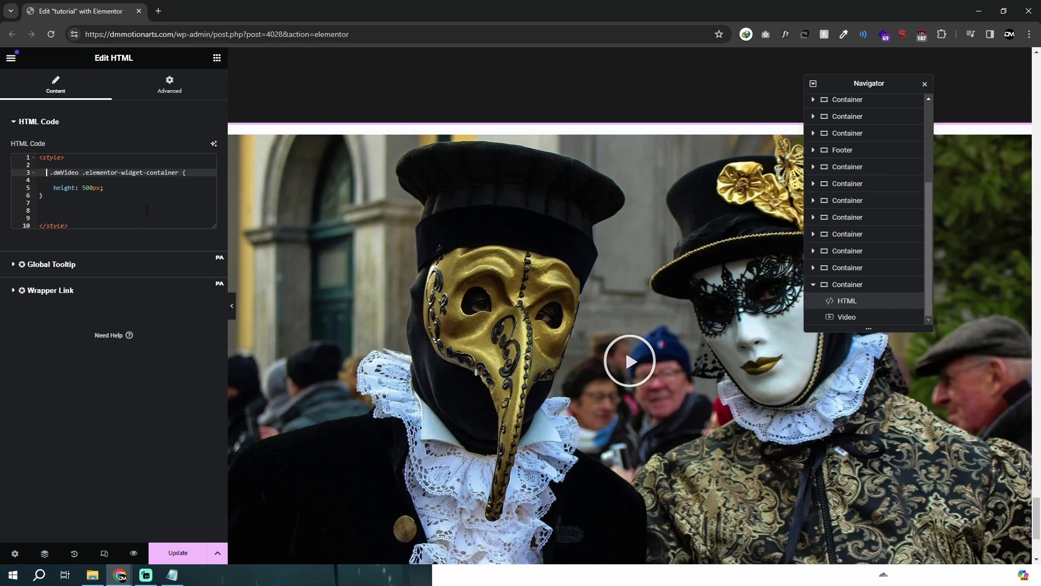
Scroll down the page to view the shortened video beneath the HTML widget
scroll("down", 3)
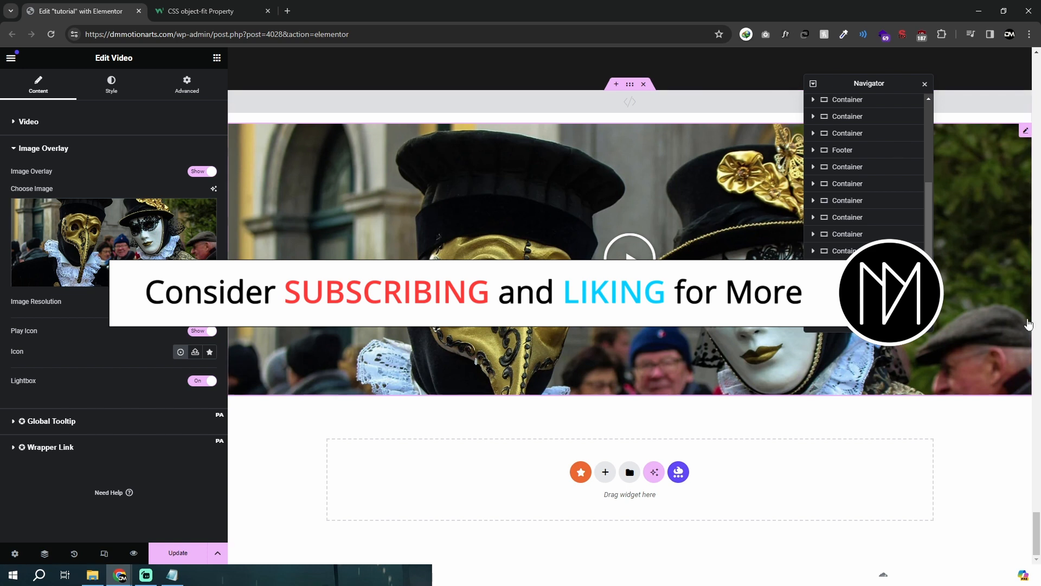
mouse_move(950, 281)
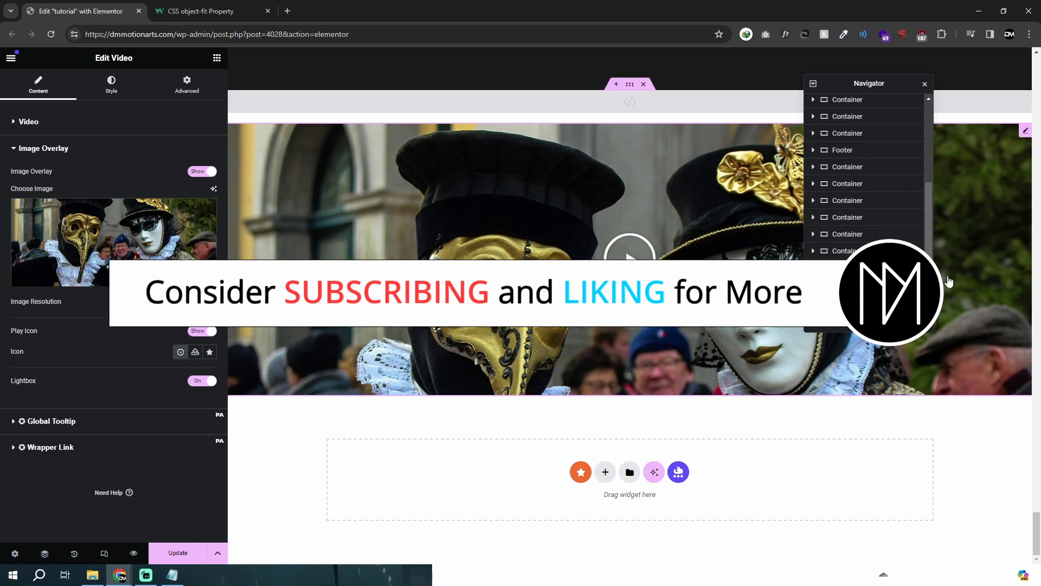